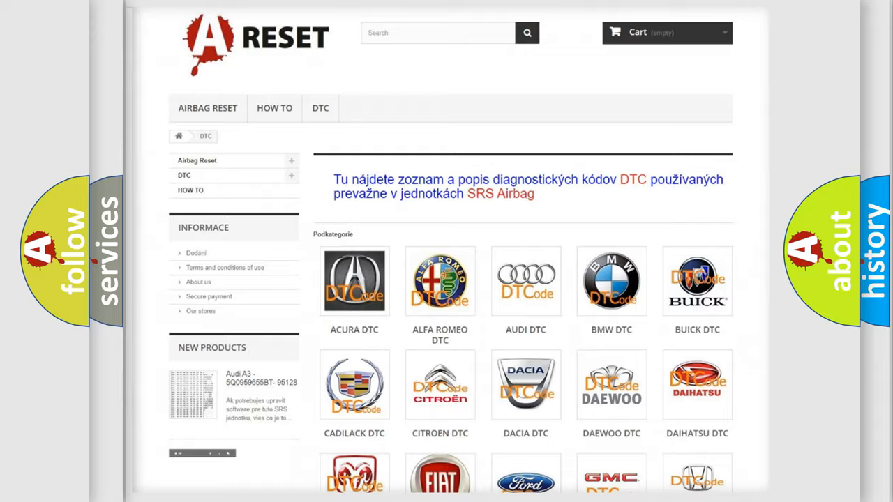
scroll(down, 3)
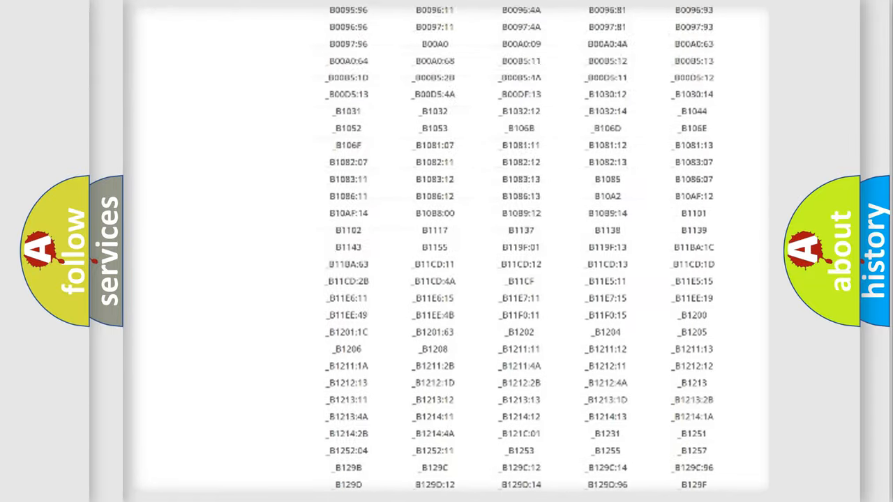
scroll(up, 3)
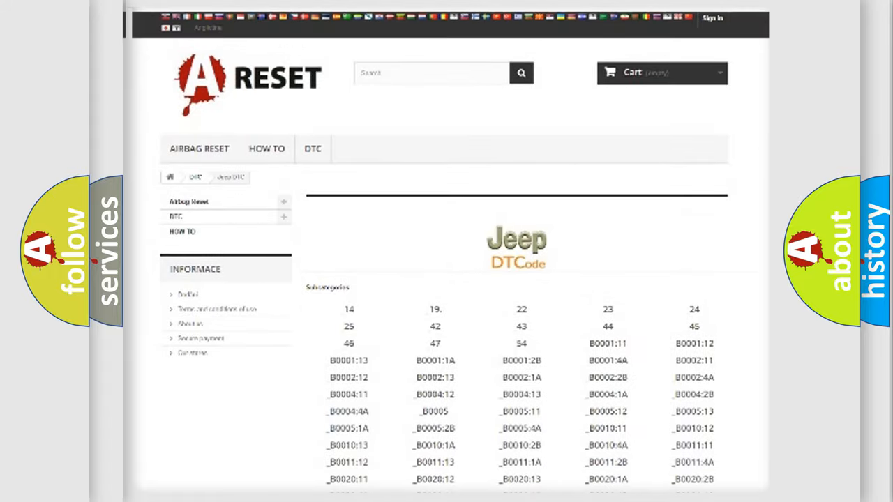